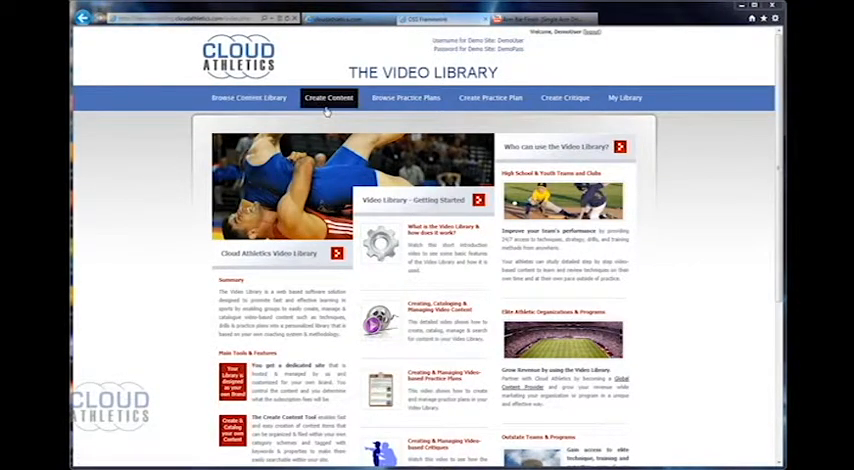
- Open the Create Content form and scroll down through it
left_click(332, 97)
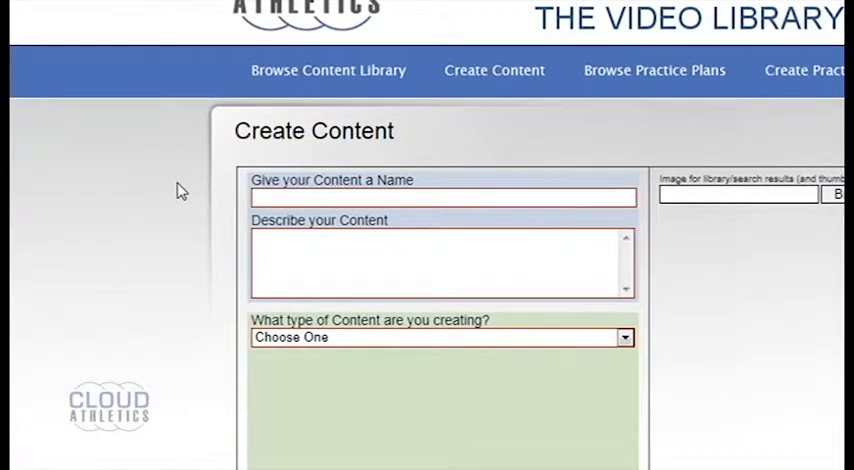
scroll("down", 3)
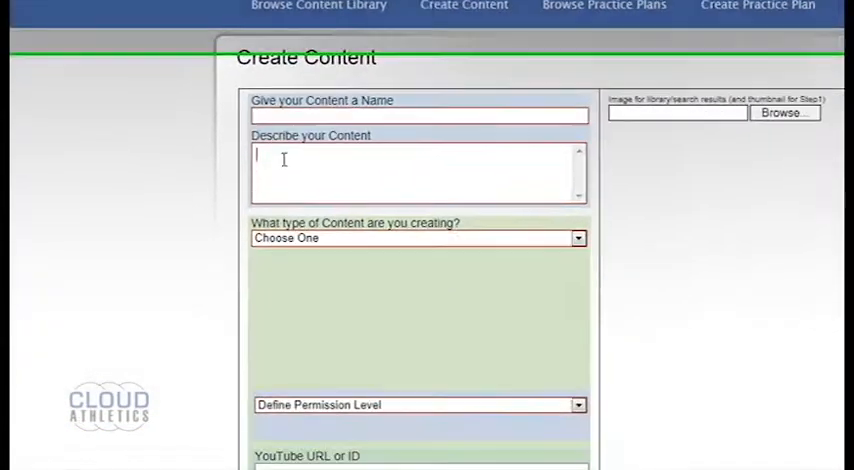
scroll("down", 3)
type("A")
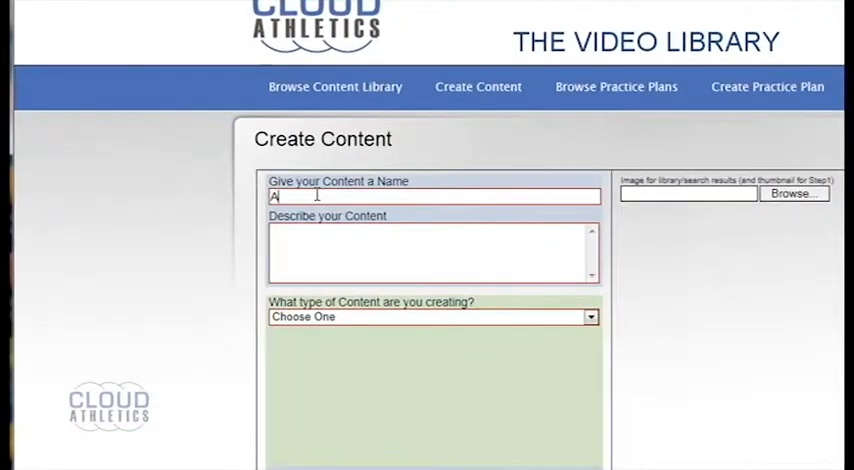
- Enter 'Arm Bar Finish' as the content name
type("rm Bar")
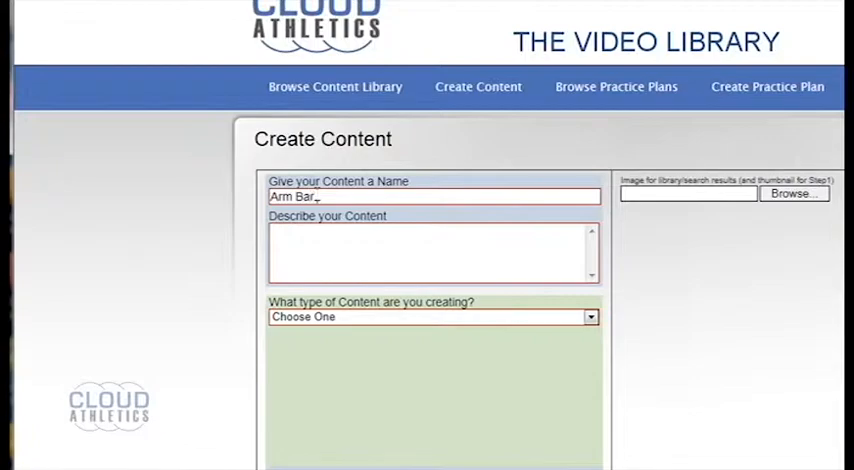
type("Finish")
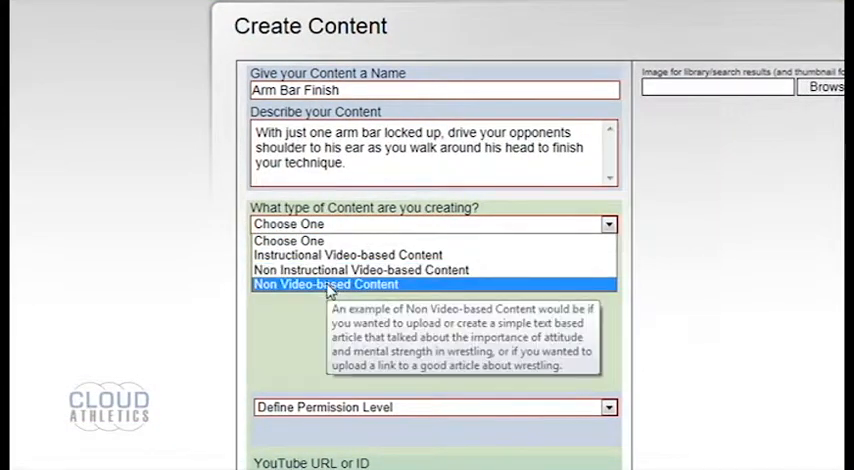
mouse_move(348, 255)
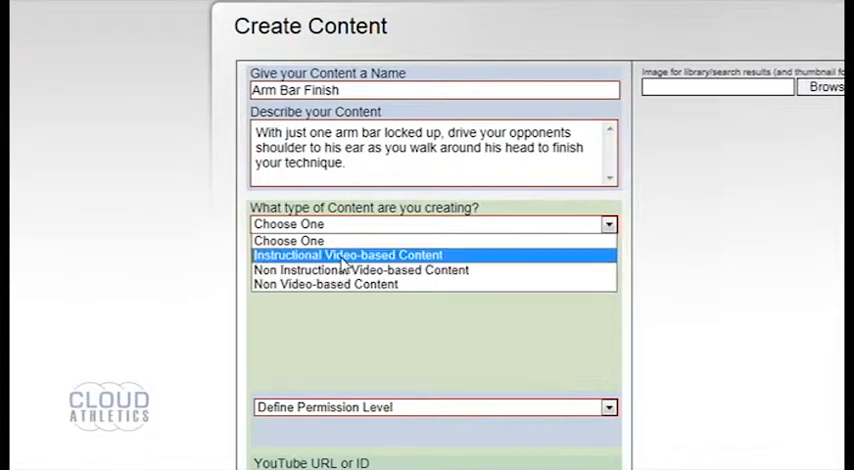
- Classify the content as Instructional Video-based Content, Top Technique, Bars: Bar Series
left_click(347, 255)
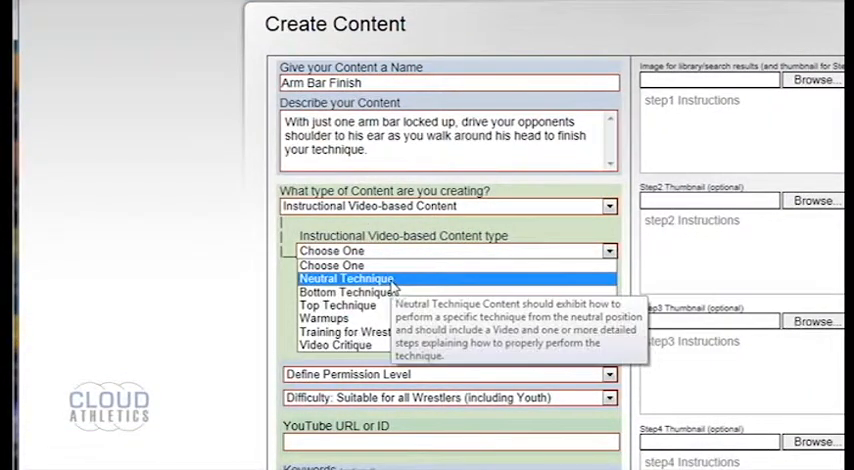
mouse_move(337, 305)
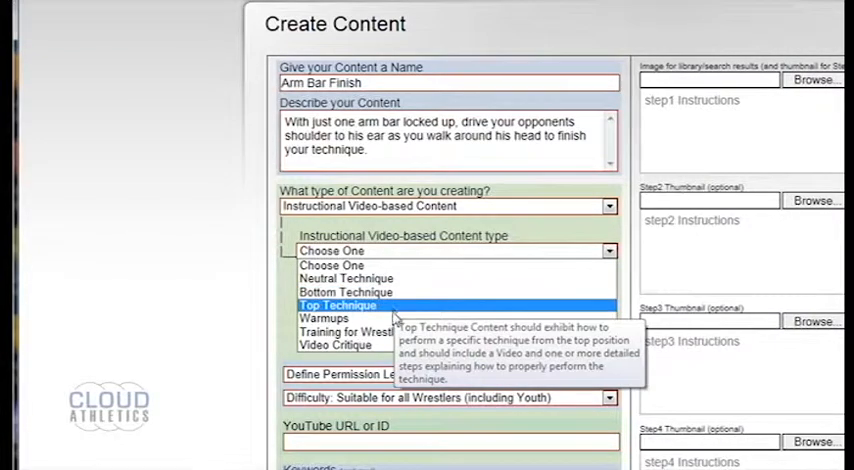
mouse_move(336, 344)
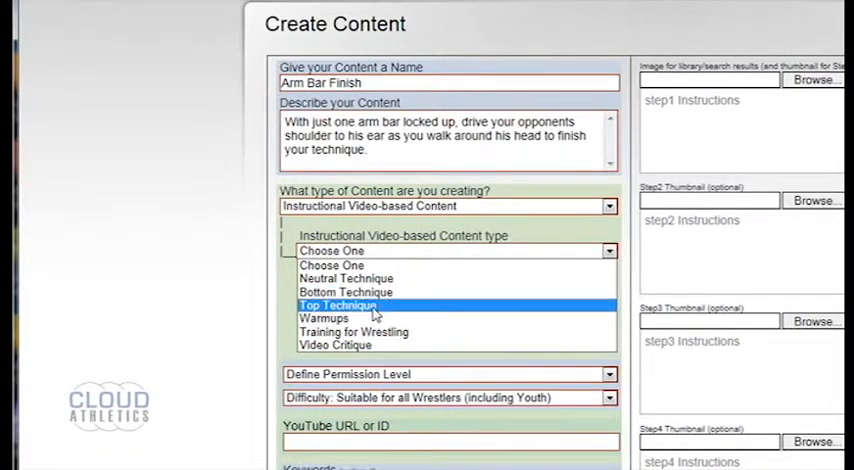
left_click(338, 305)
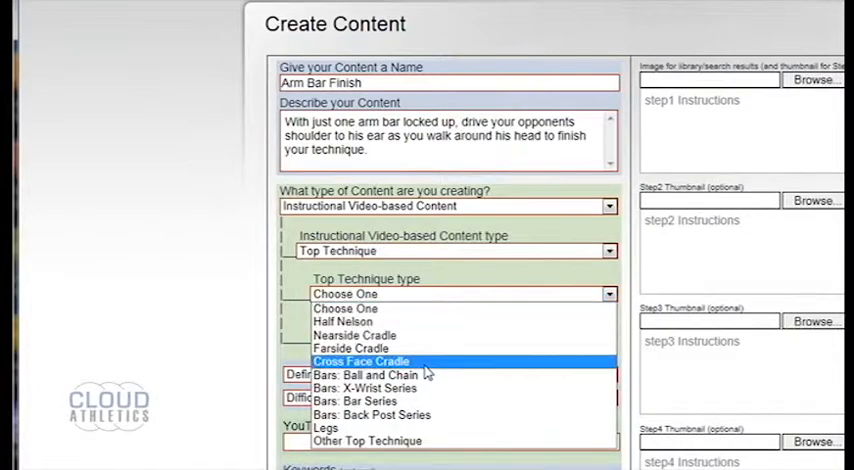
left_click(367, 387)
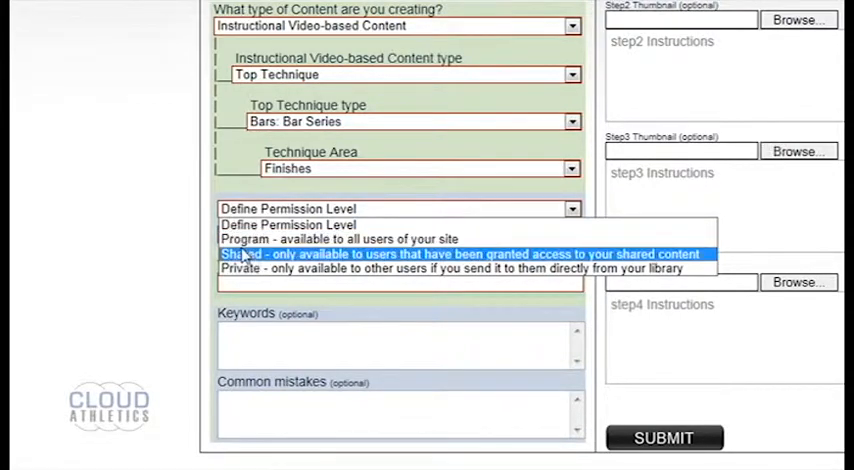
mouse_move(237, 268)
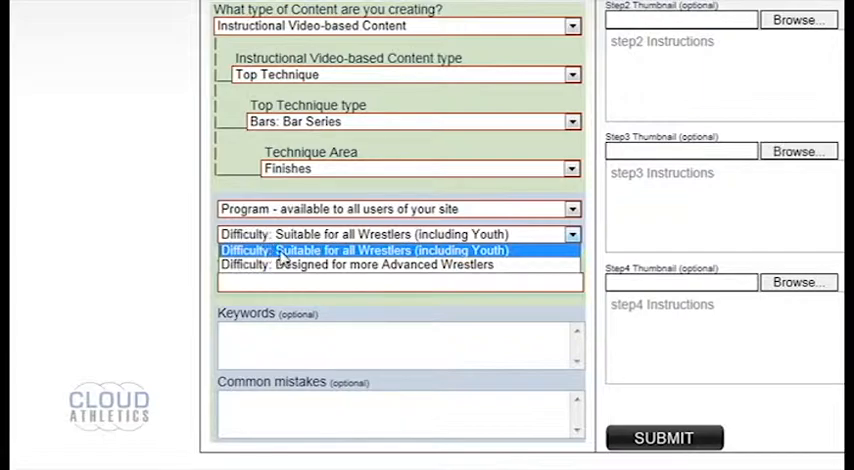
mouse_move(290, 250)
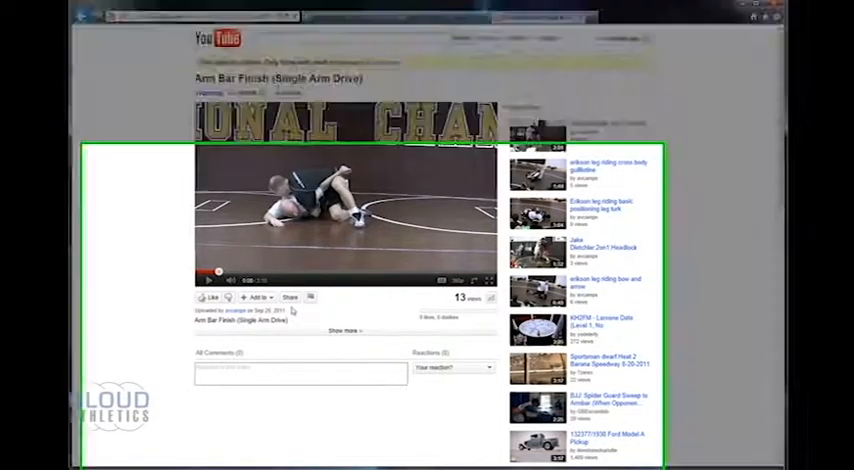
- Copy the youtu.be share link for the Arm Bar Finish (Single Arm Drive) video
left_click(290, 297)
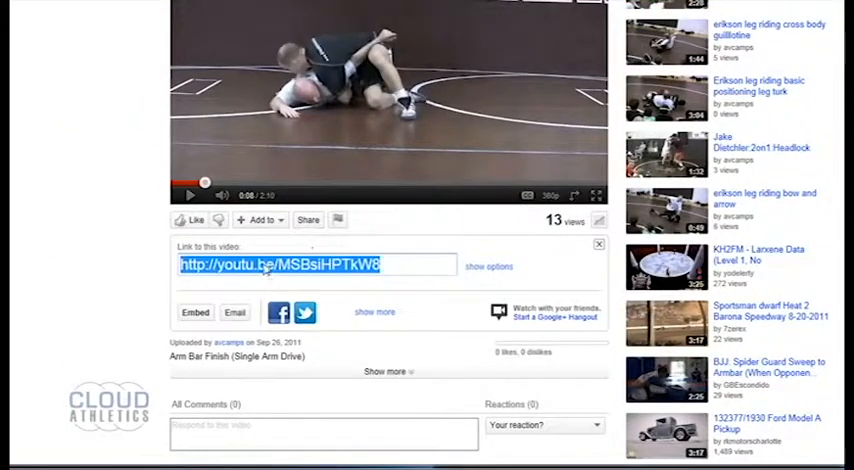
right_click(278, 264)
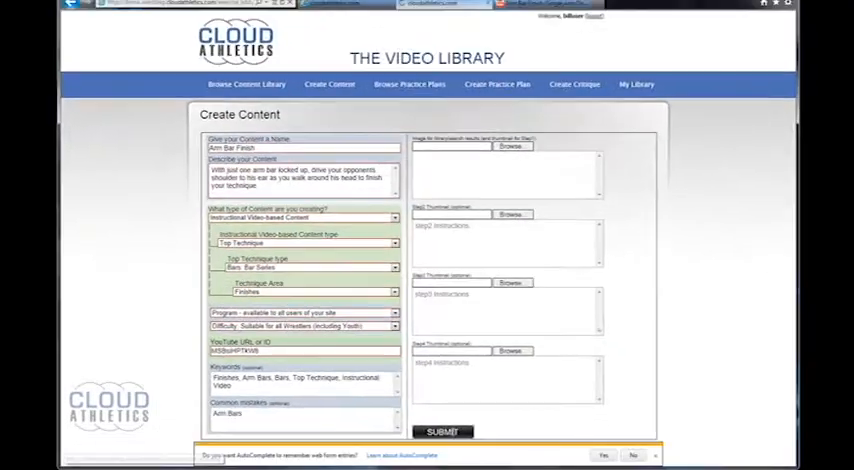
- Submit the Arm Bar Finish content and go to My Library
left_click(443, 431)
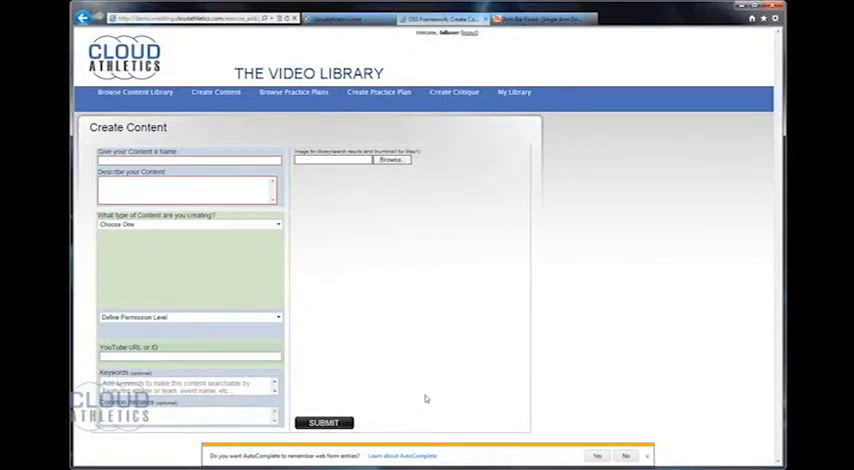
mouse_move(490, 170)
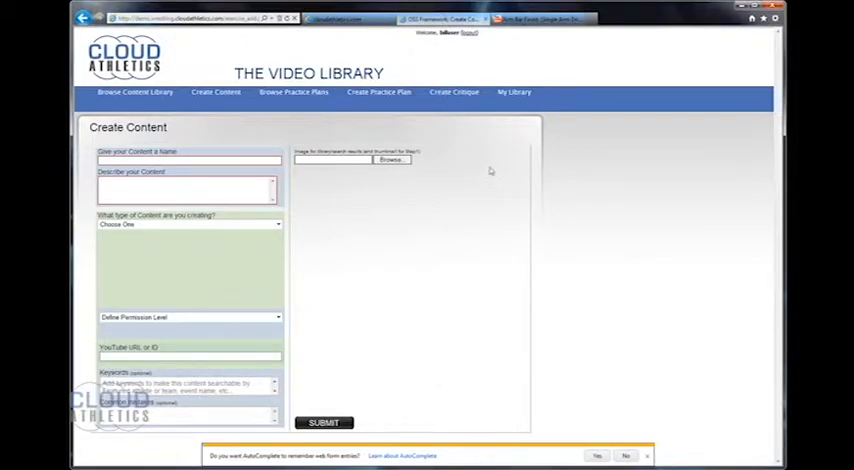
left_click(514, 91)
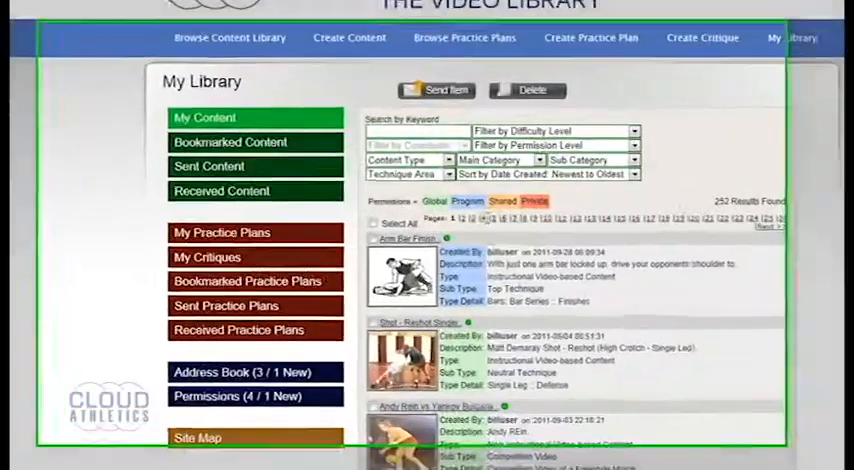
- Open the Arm Bar Finish entry in My Content
left_click(397, 238)
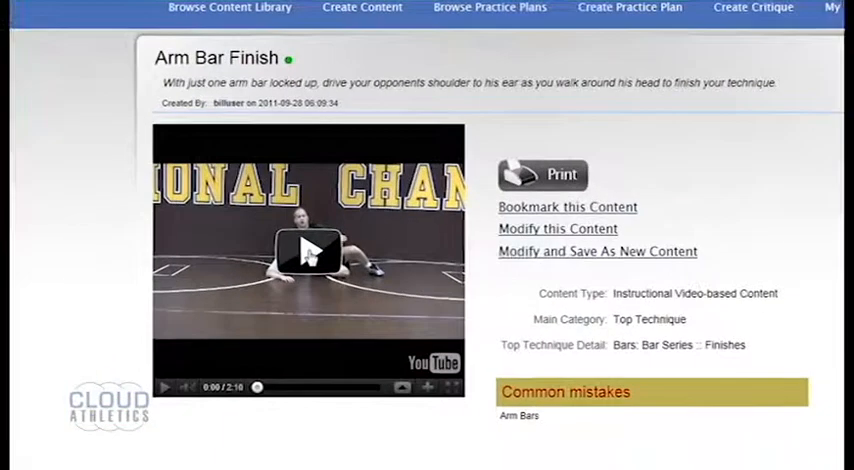
- Play the Arm Bar Finish video, then choose 'Modify this Content'
left_click(307, 251)
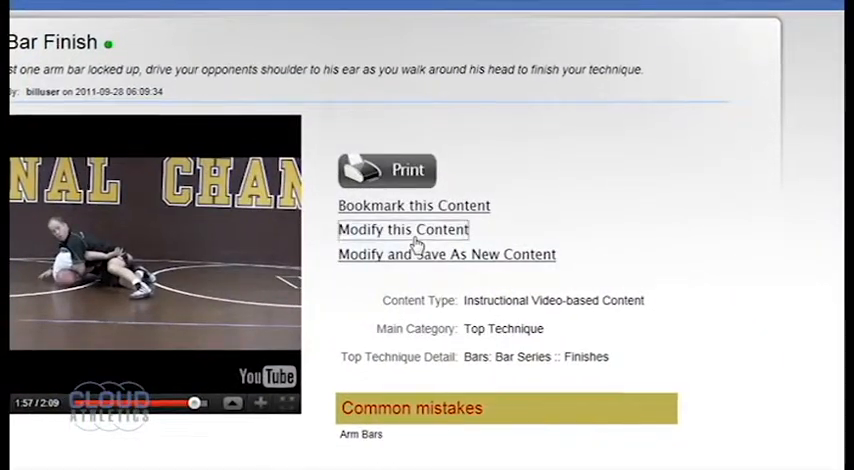
left_click(402, 229)
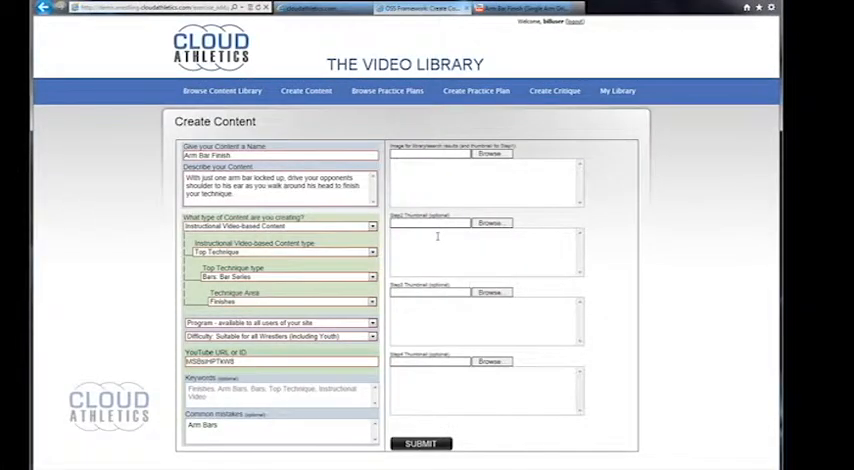
- Attach Arm Bar Finish Thumbnail 1 as the step image and submit the four steps
left_click(490, 153)
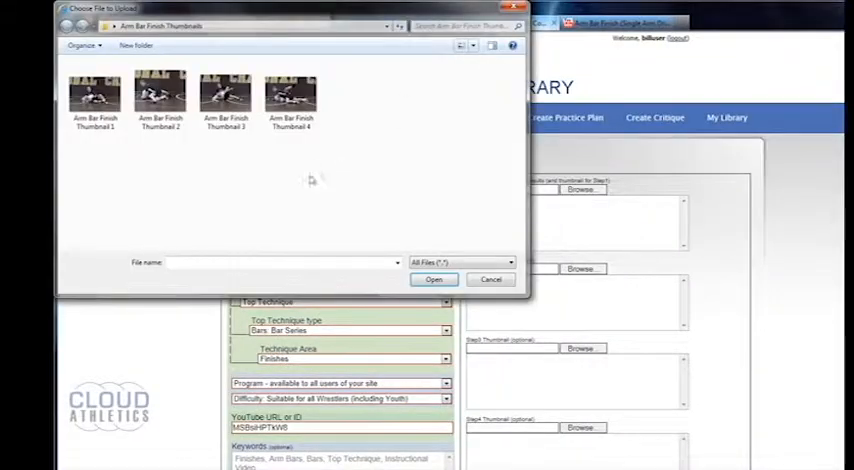
left_click(93, 95)
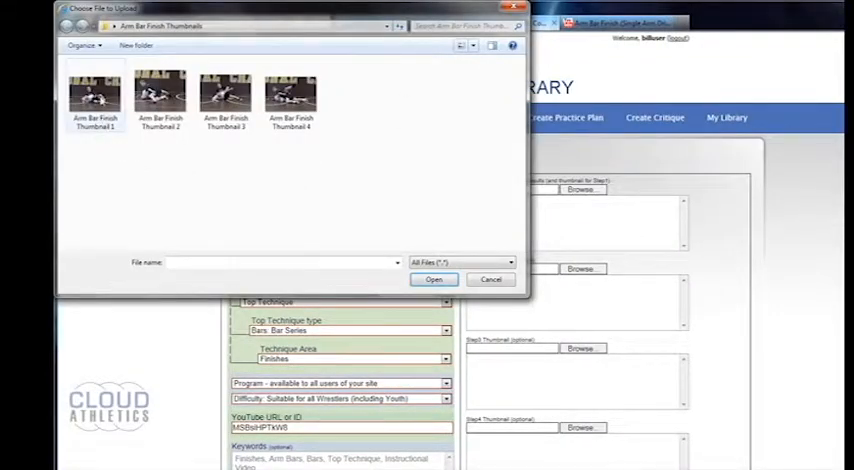
left_click(94, 95)
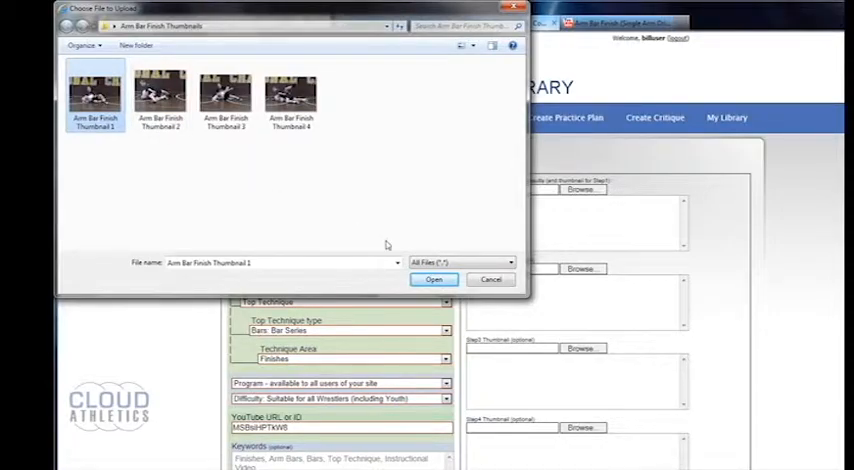
left_click(433, 279)
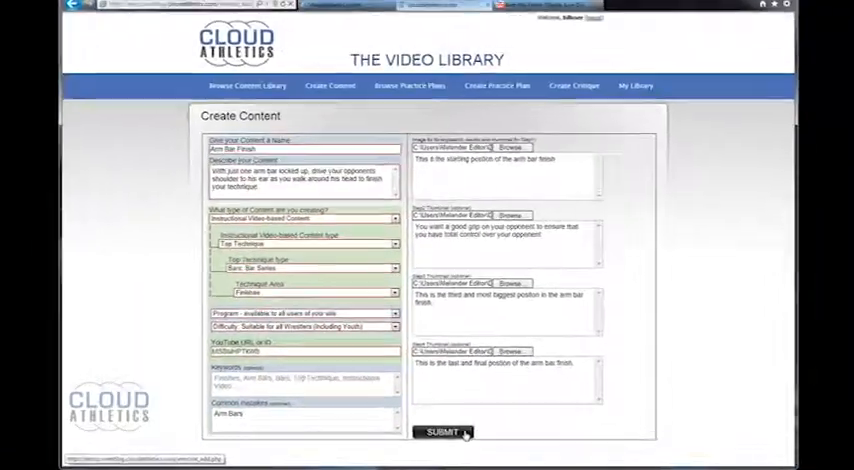
left_click(442, 432)
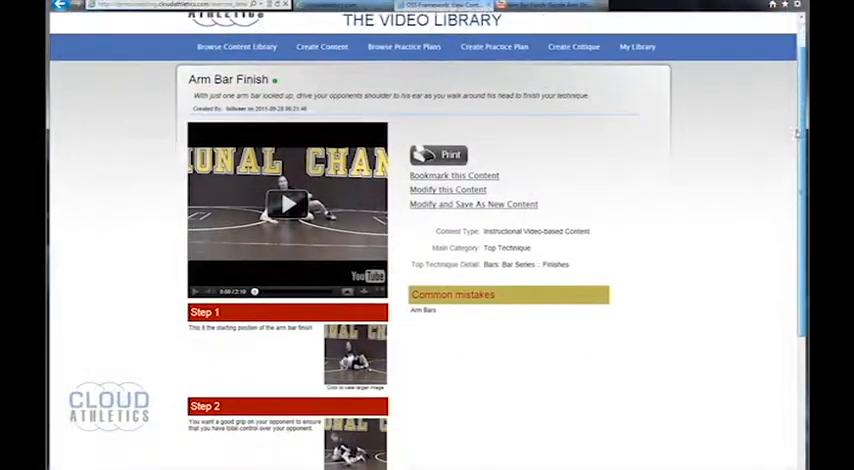
scroll("down", 3)
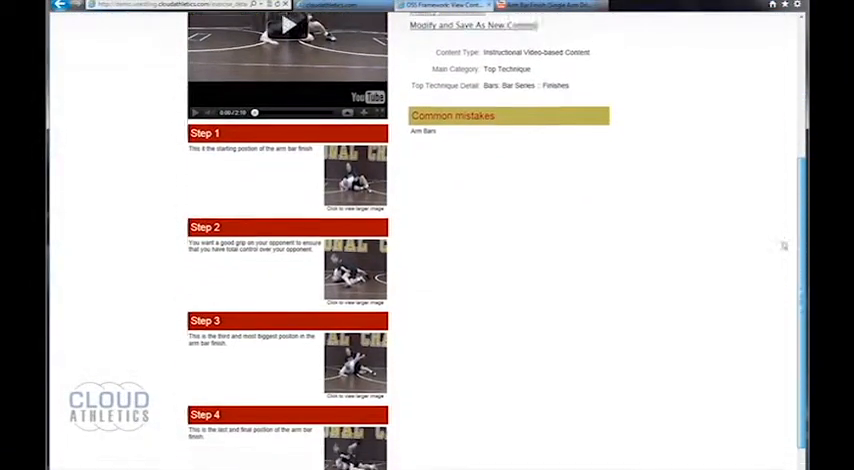